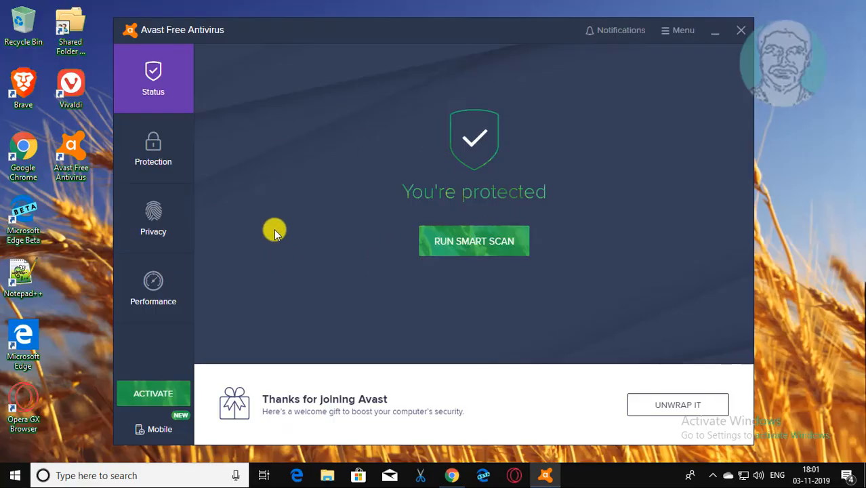
mouse_move(270, 233)
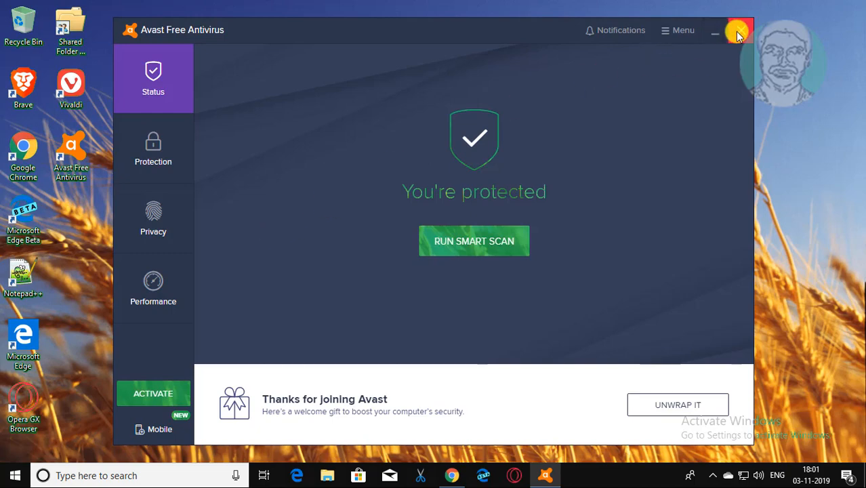
Step: Close the Avast window and launch Control Panel via Windows search ('co')
left_click(716, 29)
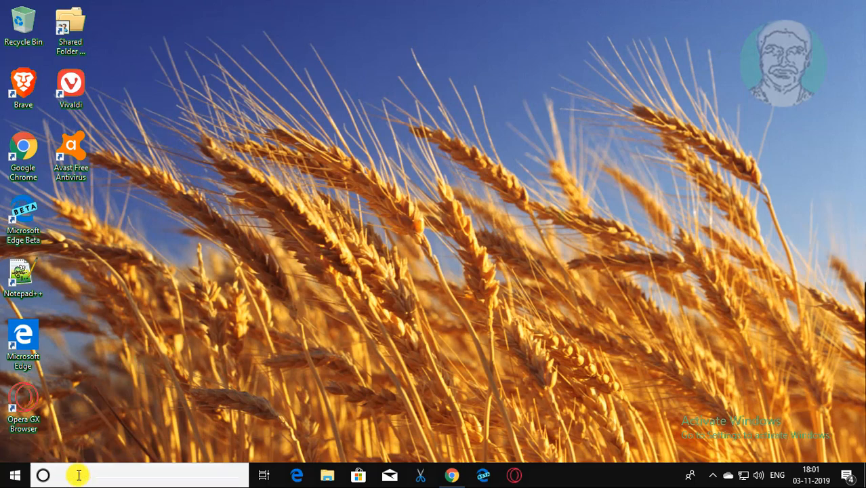
type("control panel")
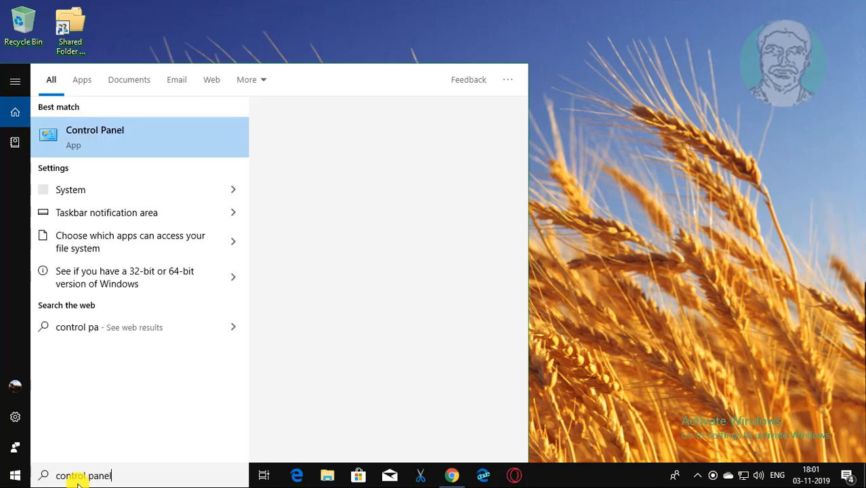
left_click(95, 136)
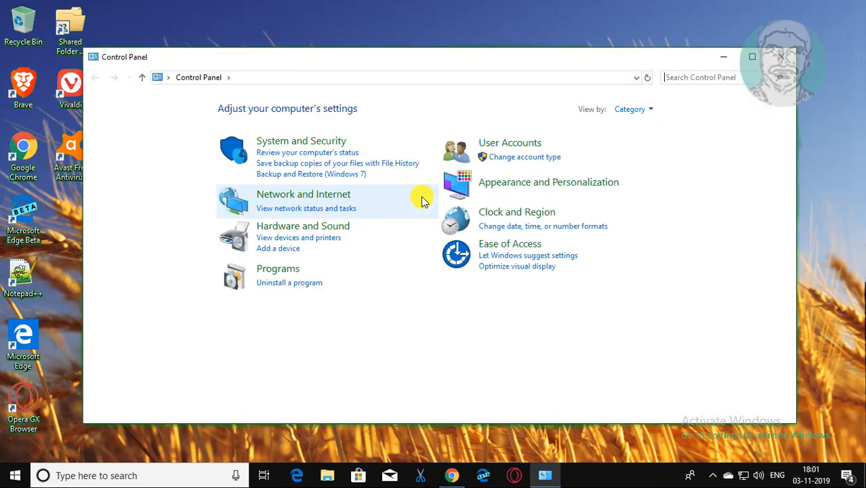
mouse_move(284, 283)
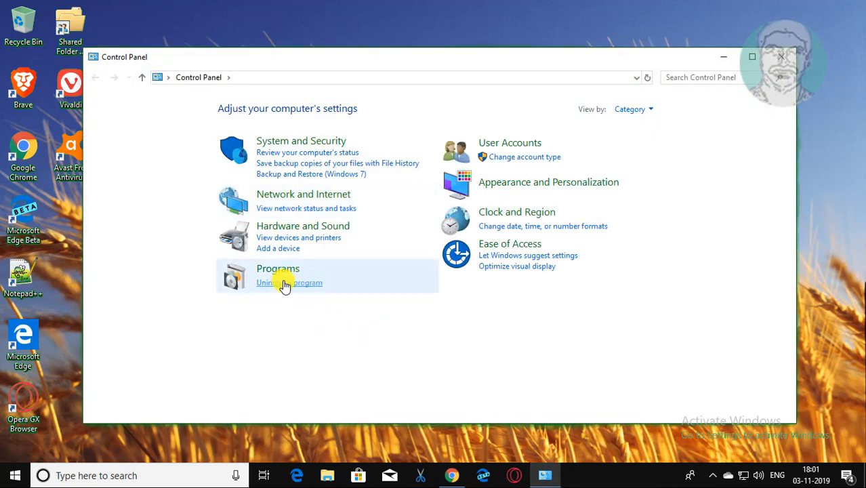
Step: Go to 'Uninstall a program' to see Programs and Features
left_click(289, 283)
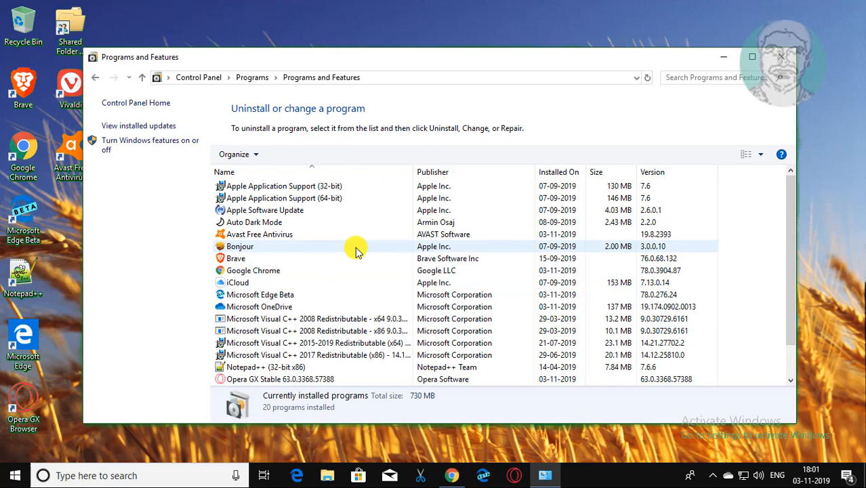
Step: Select Avast Free Antivirus in the program list and start Uninstall/Change
left_click(260, 233)
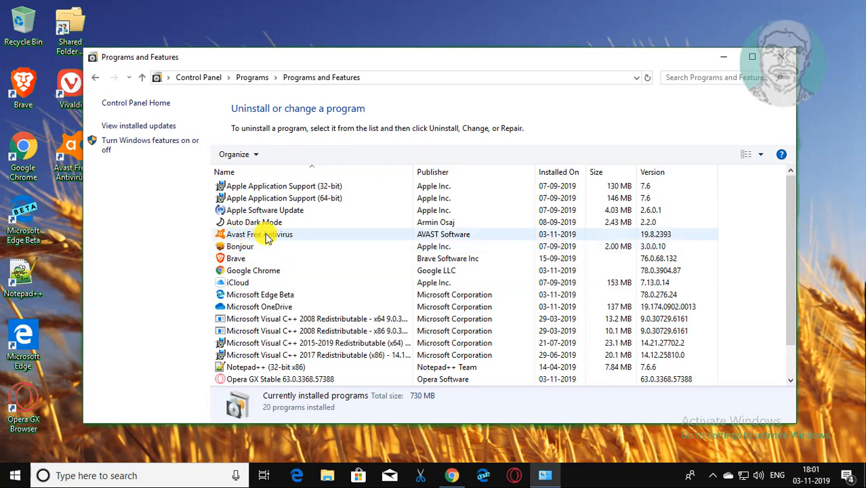
left_click(261, 233)
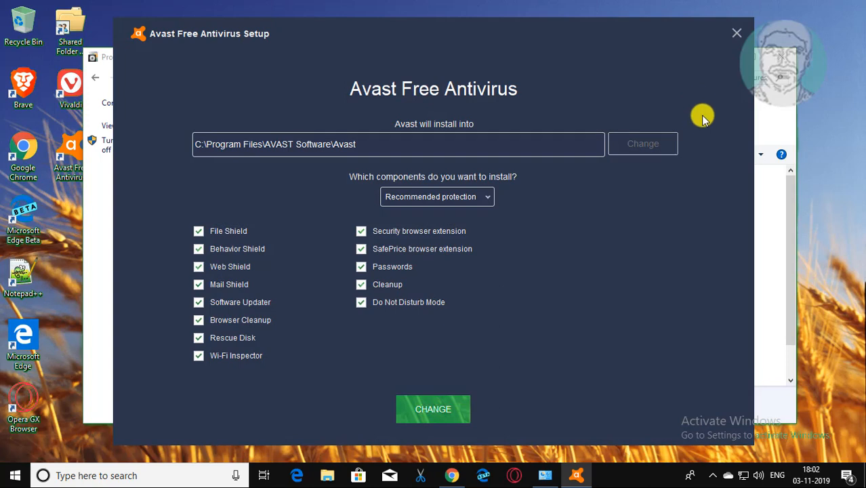
mouse_move(187, 206)
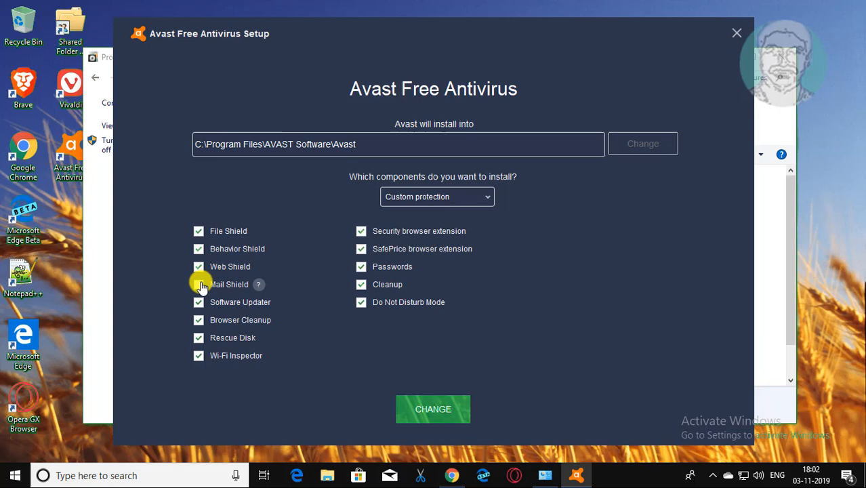
Step: Deselect Mail Shield, Software Updater, Browser Cleanup, Wi-Fi Inspector and the Security browser extension
left_click(197, 285)
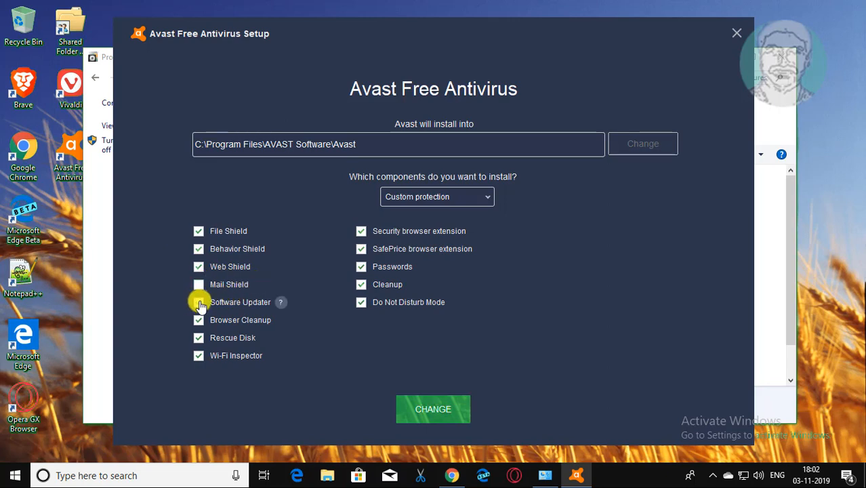
left_click(197, 303)
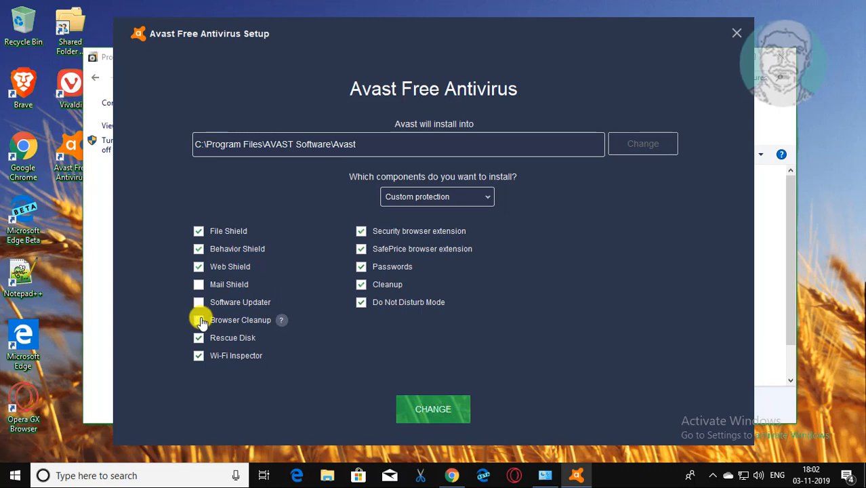
left_click(198, 320)
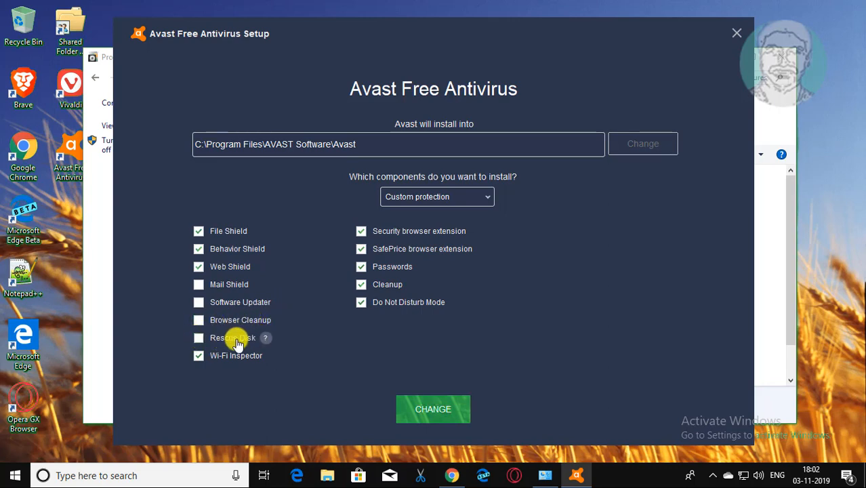
left_click(197, 355)
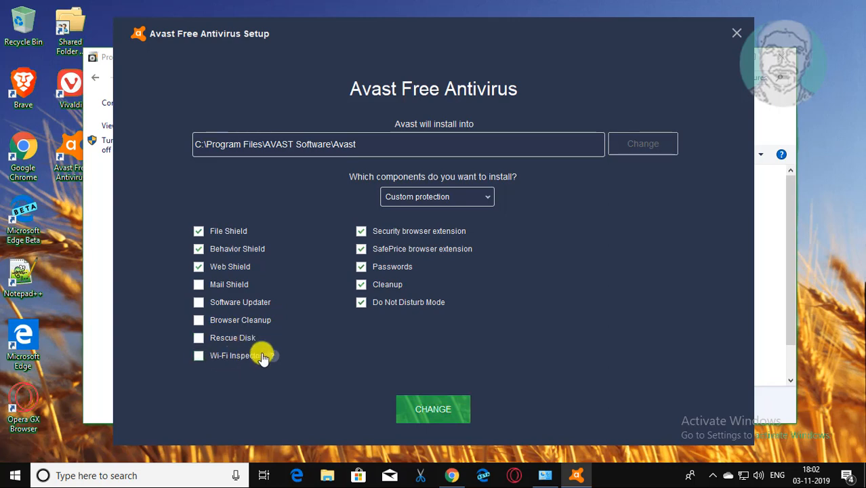
mouse_move(411, 292)
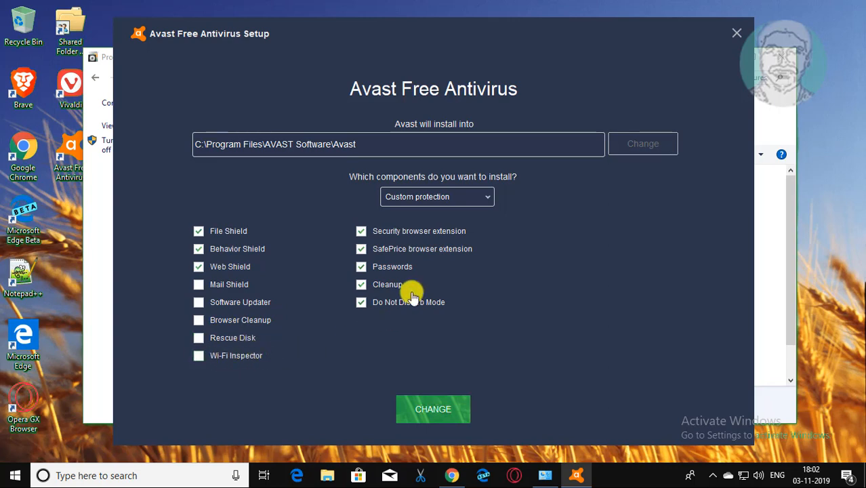
mouse_move(430, 233)
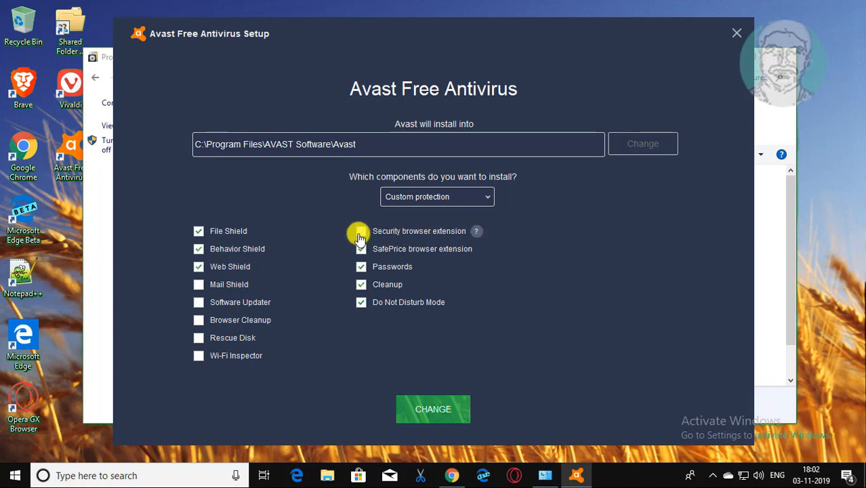
left_click(360, 230)
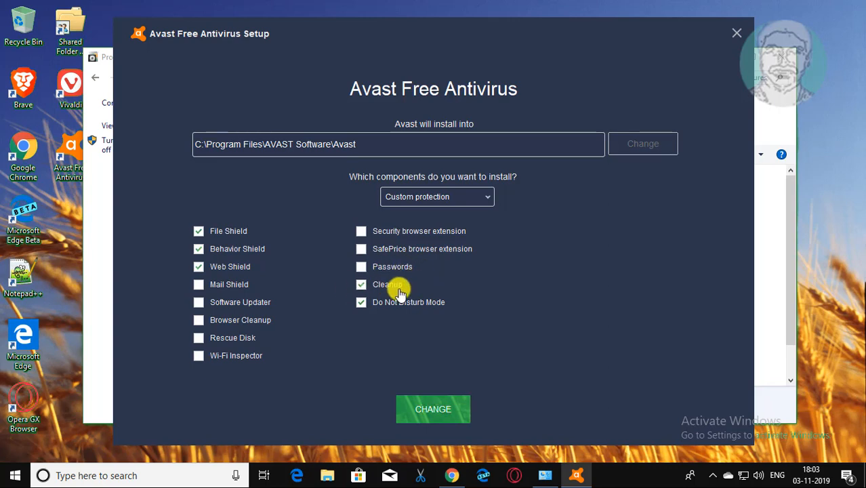
Step: Deselect Cleanup and Do Not Disturb Mode, choose Minimal protection, and submit with CHANGE
left_click(360, 285)
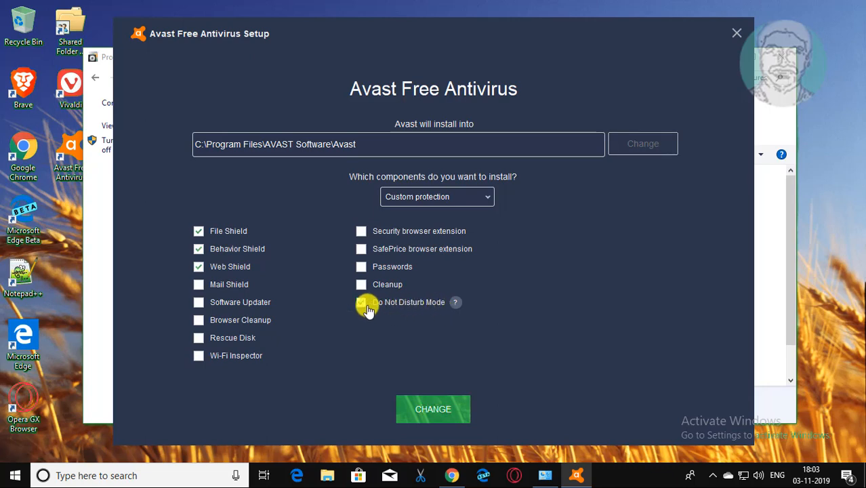
left_click(361, 302)
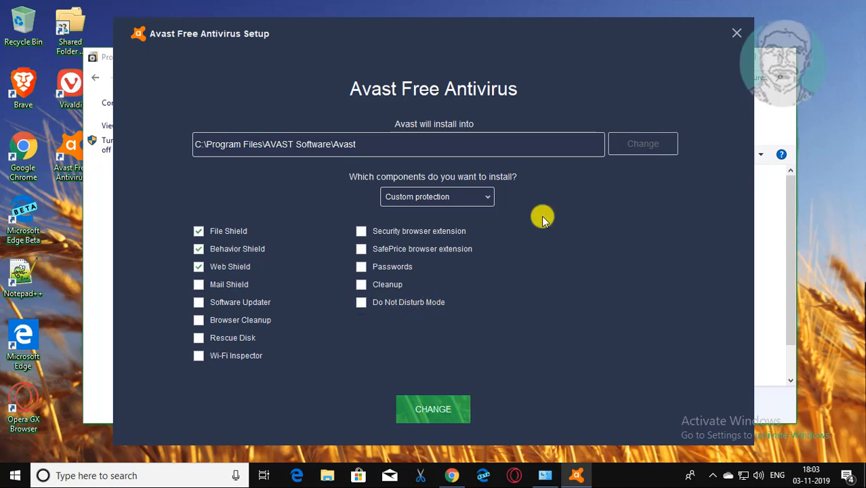
left_click(437, 197)
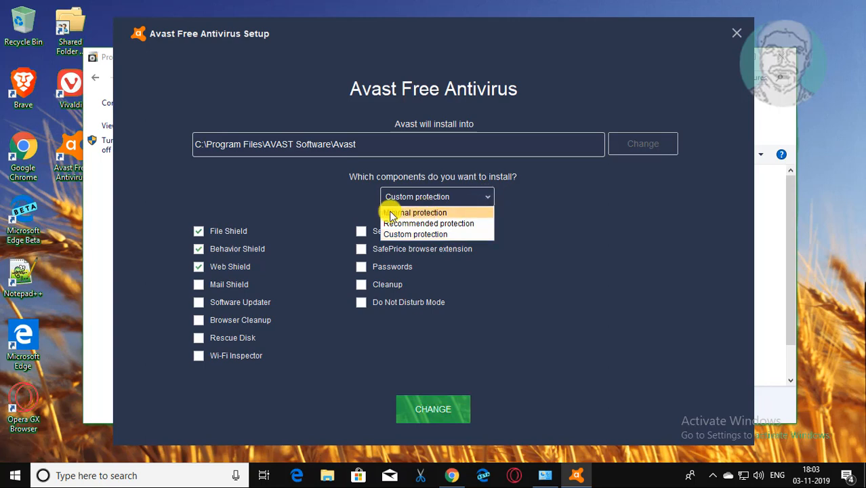
left_click(414, 211)
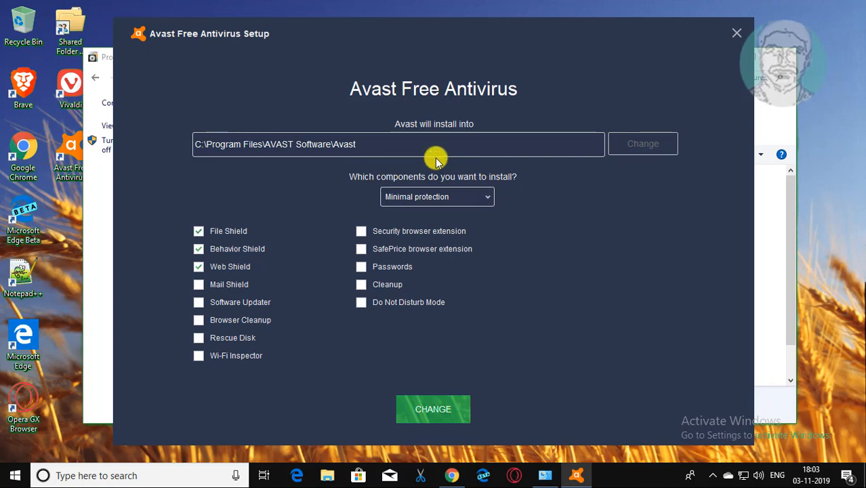
mouse_move(488, 400)
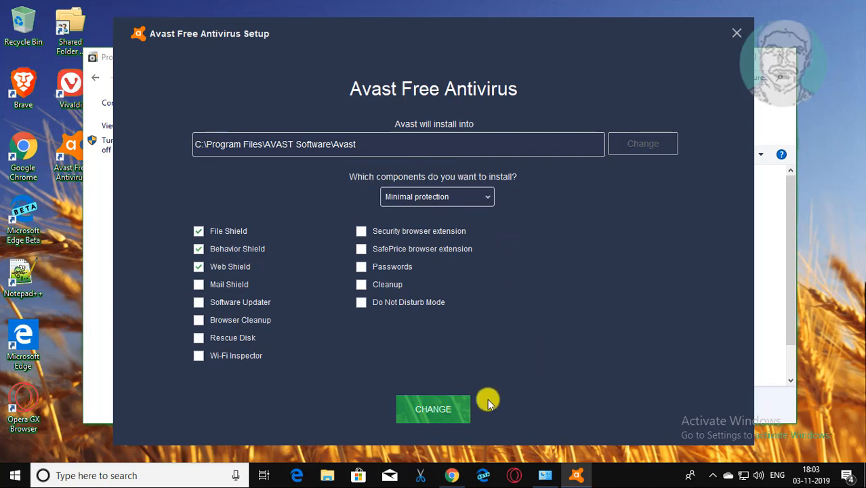
left_click(432, 409)
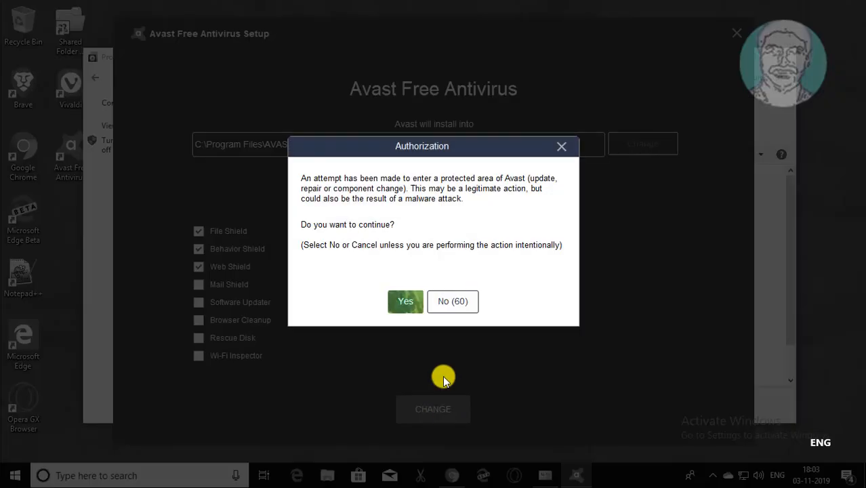
Step: Authorize the change with Yes, then restart the computer after the successful update
left_click(405, 301)
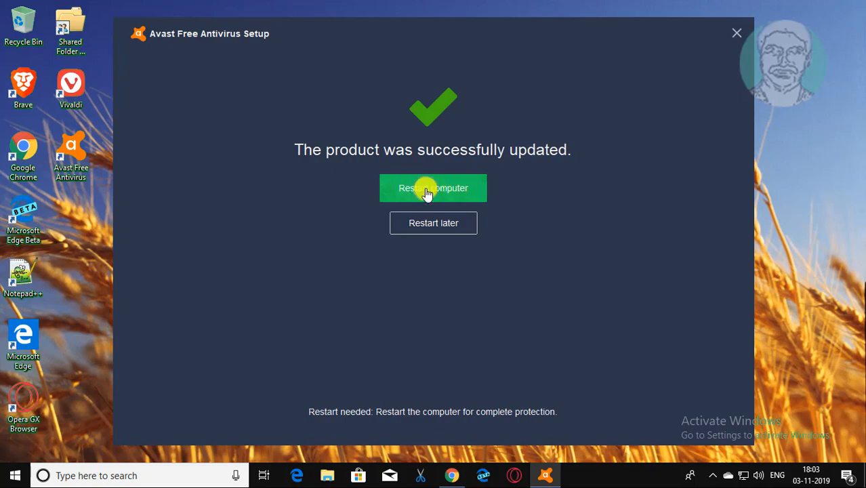
left_click(434, 187)
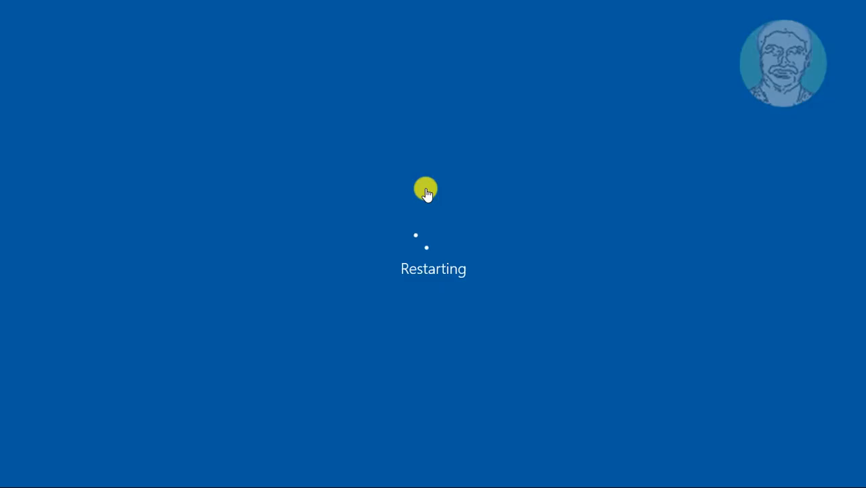